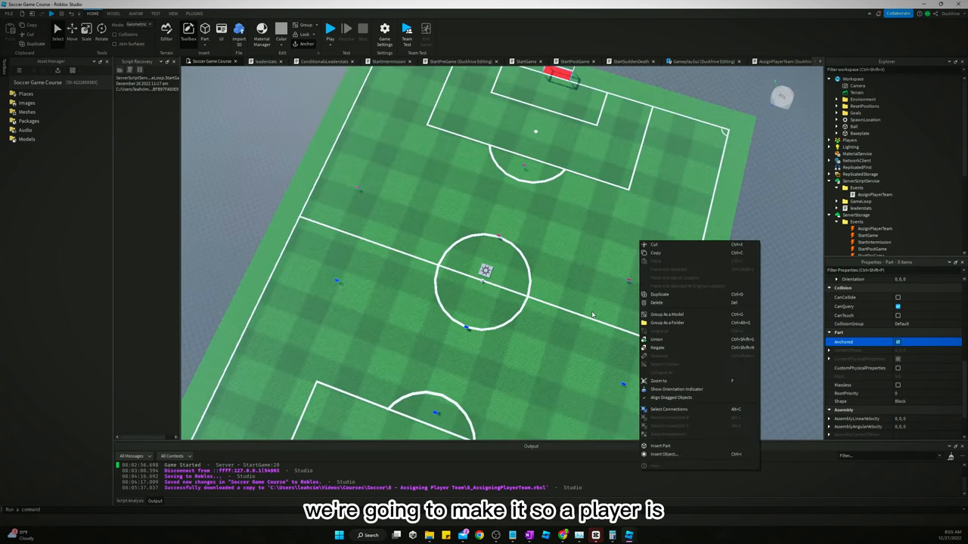
mouse_move(348, 189)
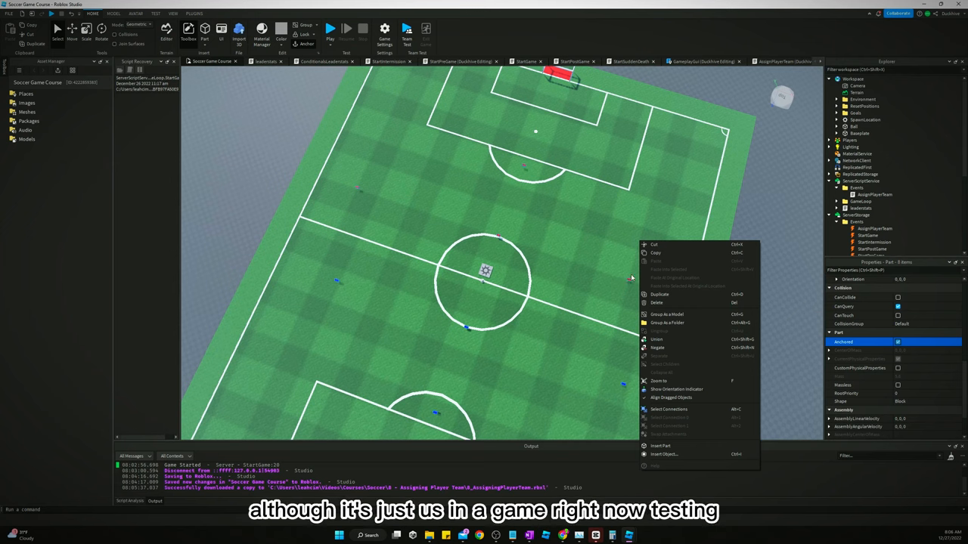
mouse_move(510, 328)
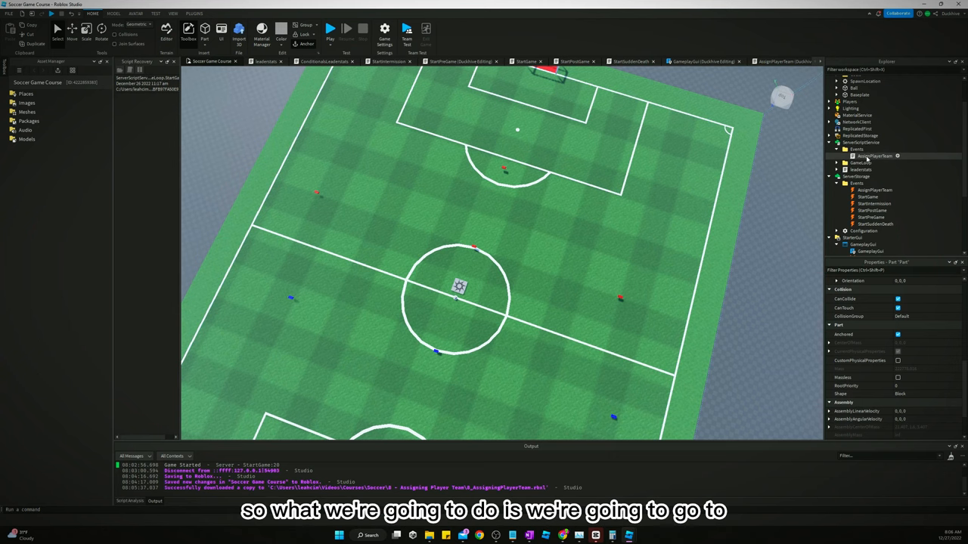
Add a ResetPlayers BindableEvent under ServerStorage > Events and open the AssignPlayerTeam script
left_click(857, 135)
type("ResetPlayers")
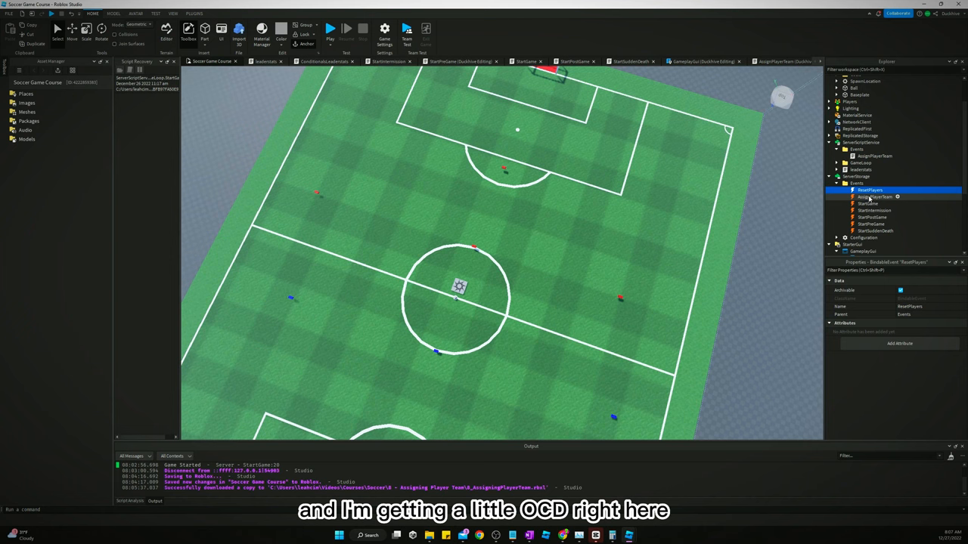
mouse_move(871, 199)
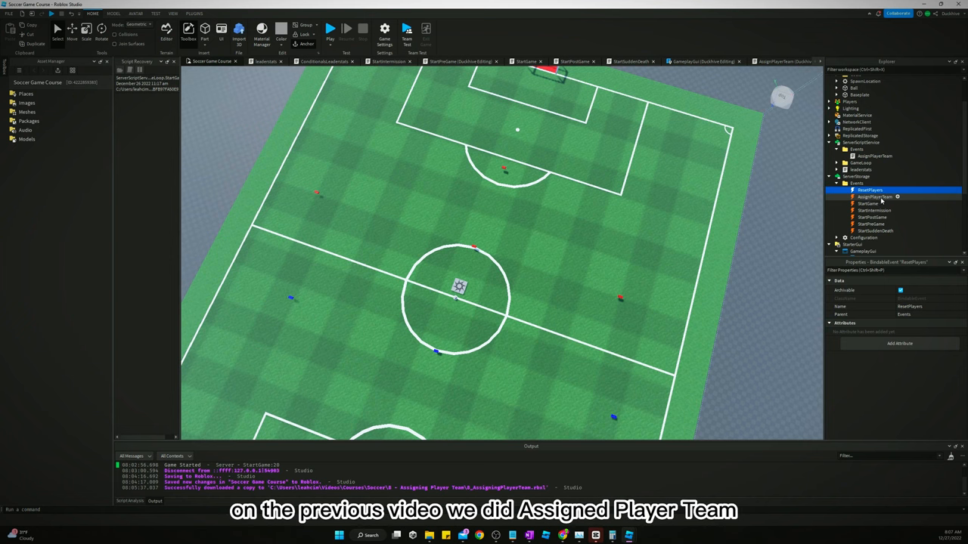
left_click(874, 197)
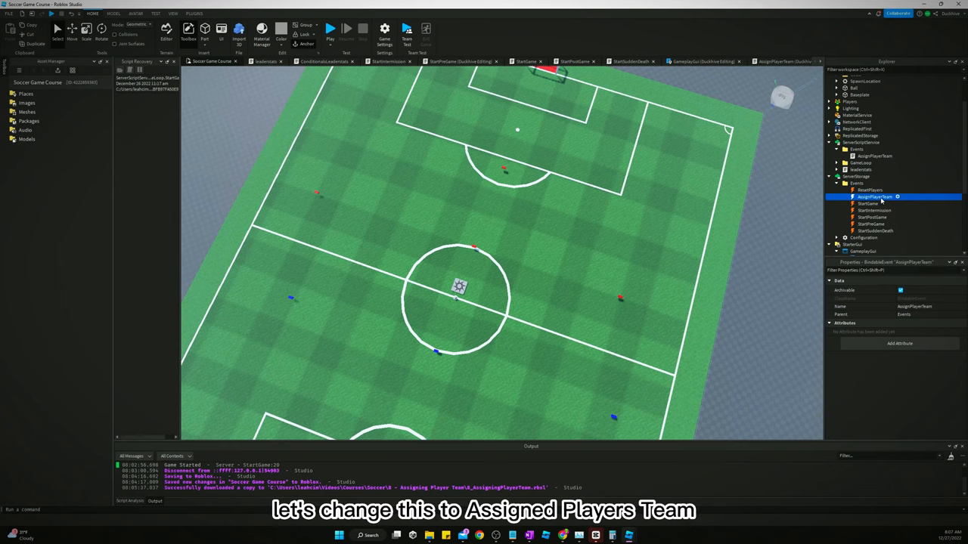
double_click(875, 197)
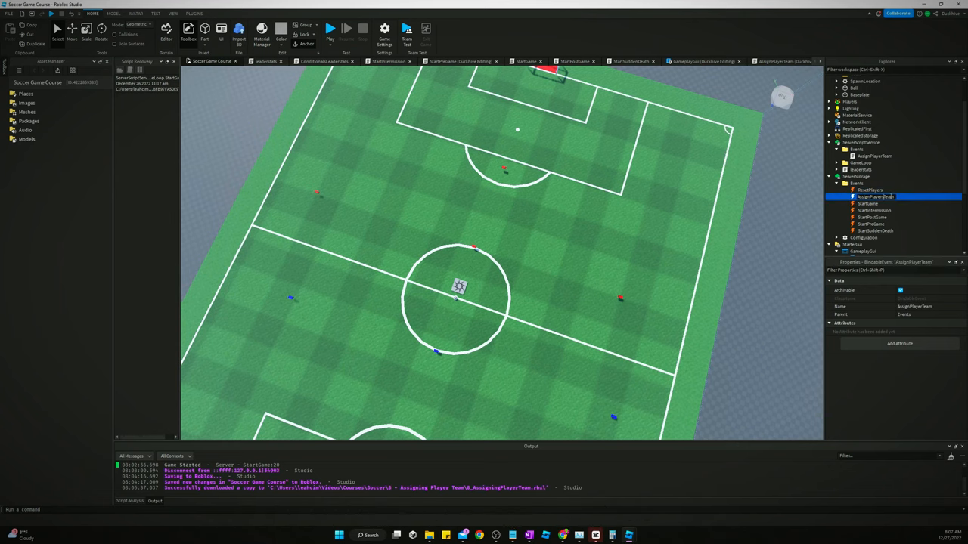
double_click(876, 197)
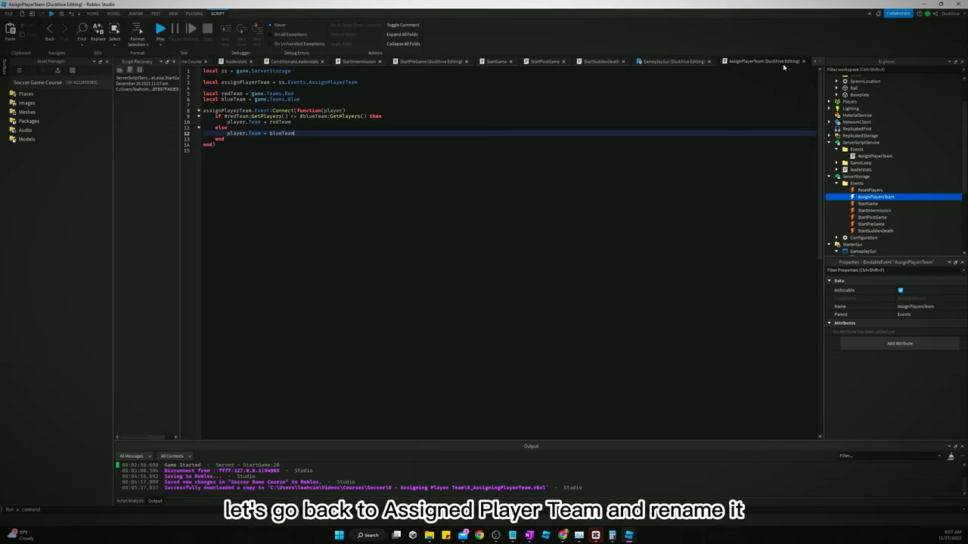
Rename the script AssignPlayersTeam and wrap its team logic in an ipairs loop over game.Players:GetPlayers()
left_click(875, 156)
type("s")
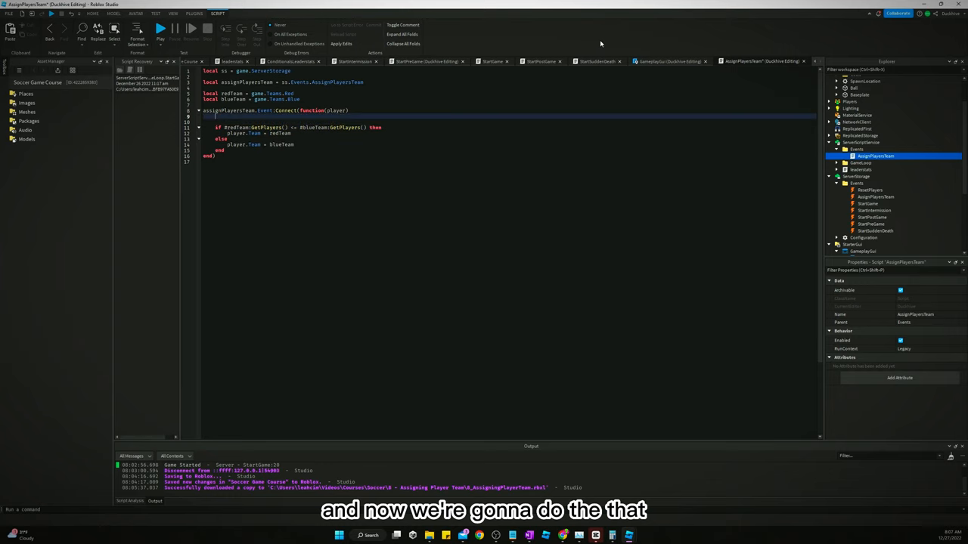
left_click(427, 61)
type("for i, player in ipairs(game.Players:GetPlayers()) do")
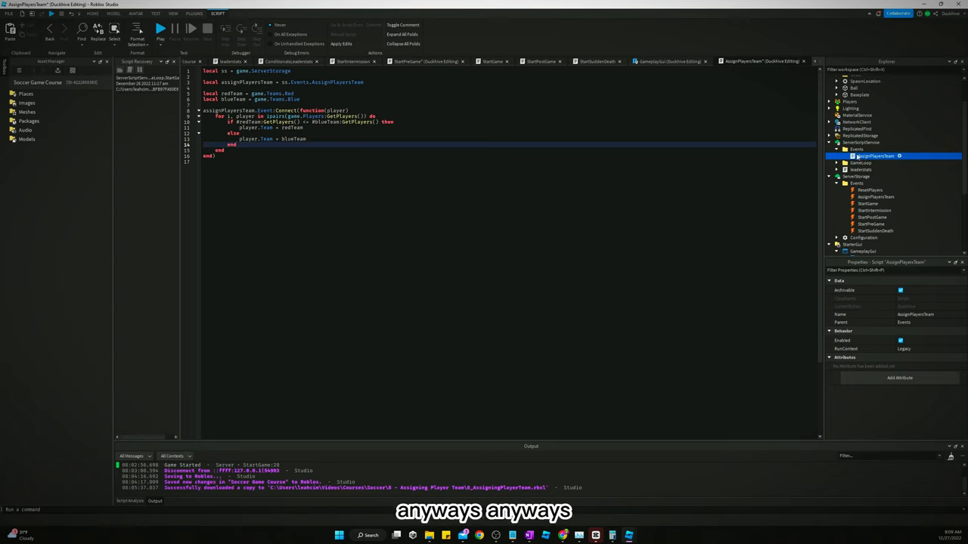
Duplicate AssignPlayersTeam as ResetPlayers, pointing its variable at ss.Events.ResetPlayers
left_click(869, 190)
type("local red")
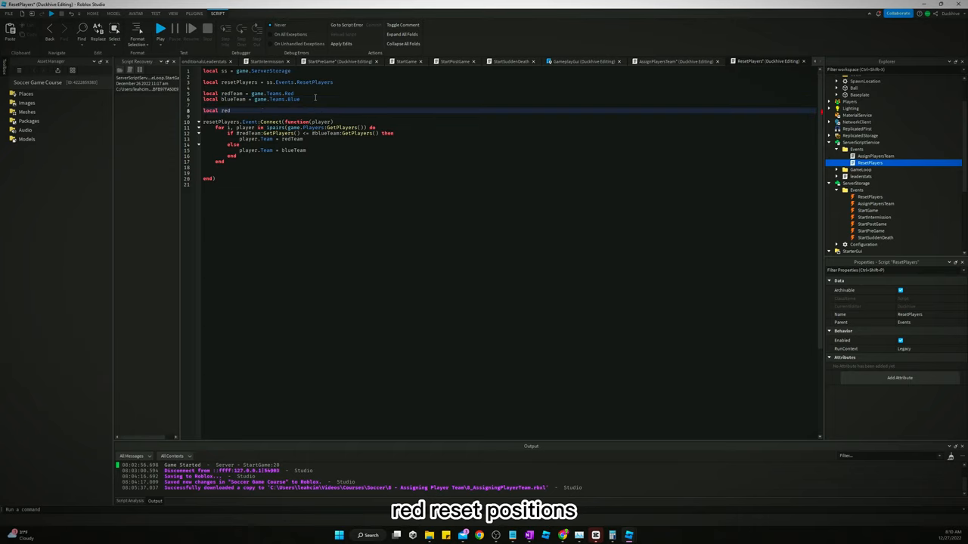
Declare red and blue reset position variables pointing into the workspace
type("ResetP")
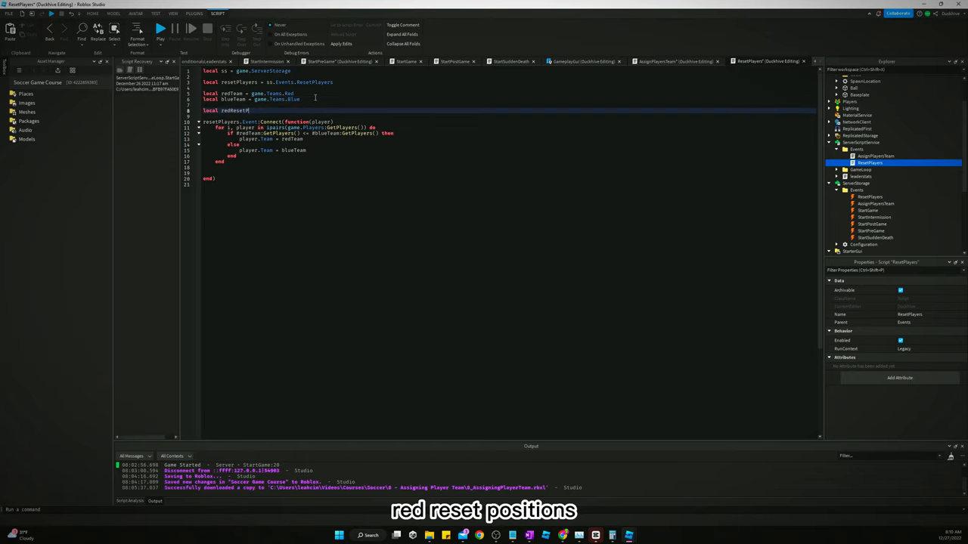
type("Positions = workspace.ResetPositions")
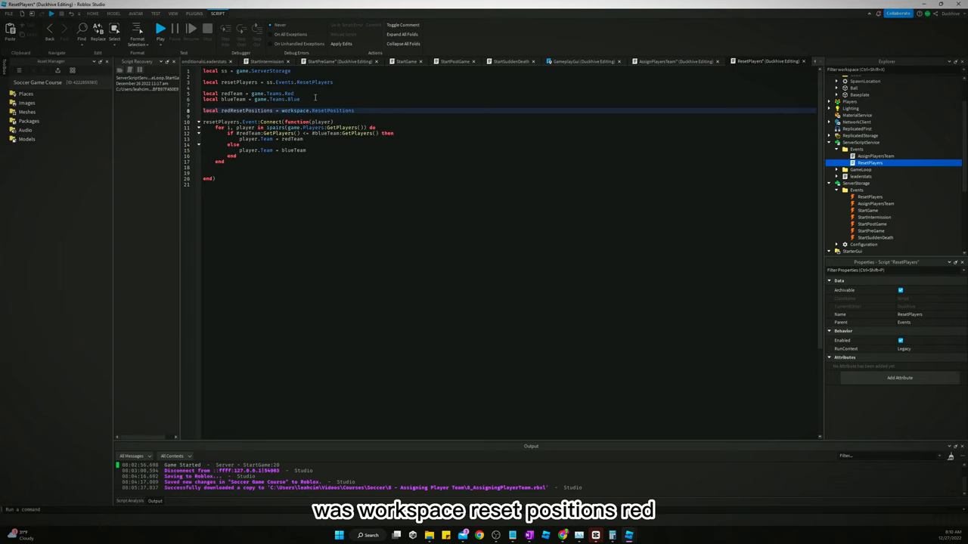
type(".Red")
type("local blueResetPositions = wor")
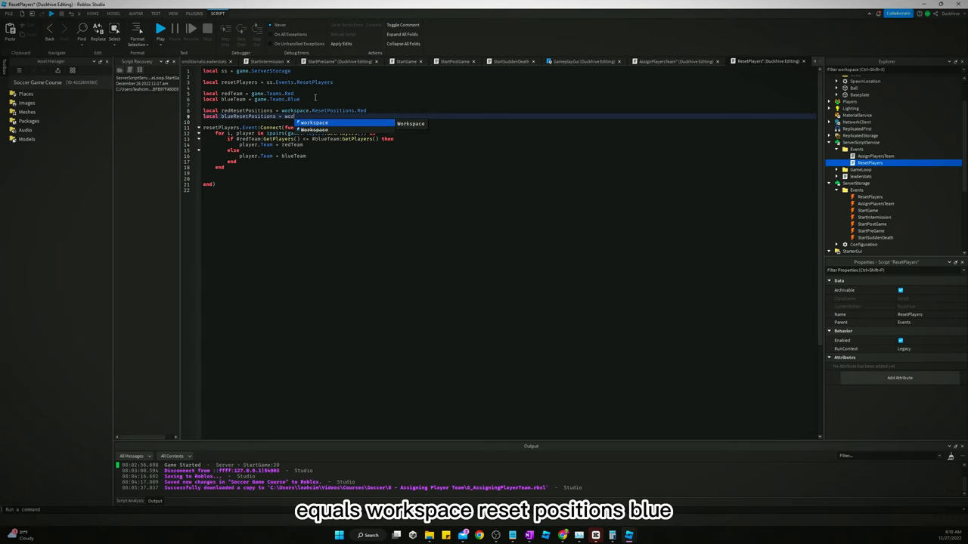
type("Blue")
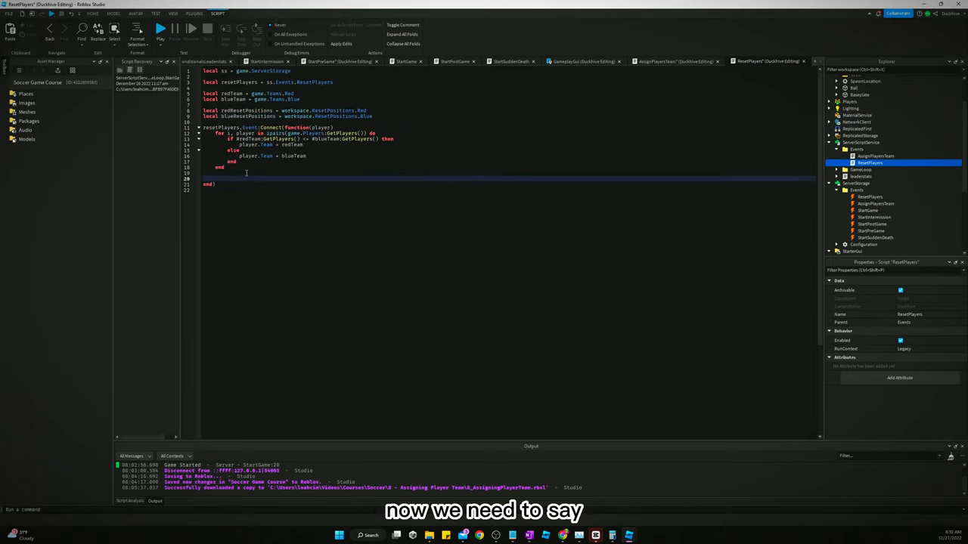
Loop over red and blue team players, setting each HumanoidRootPart.CFrame to redResetPositions[i] or blueResetPositions[i]
type("for i")
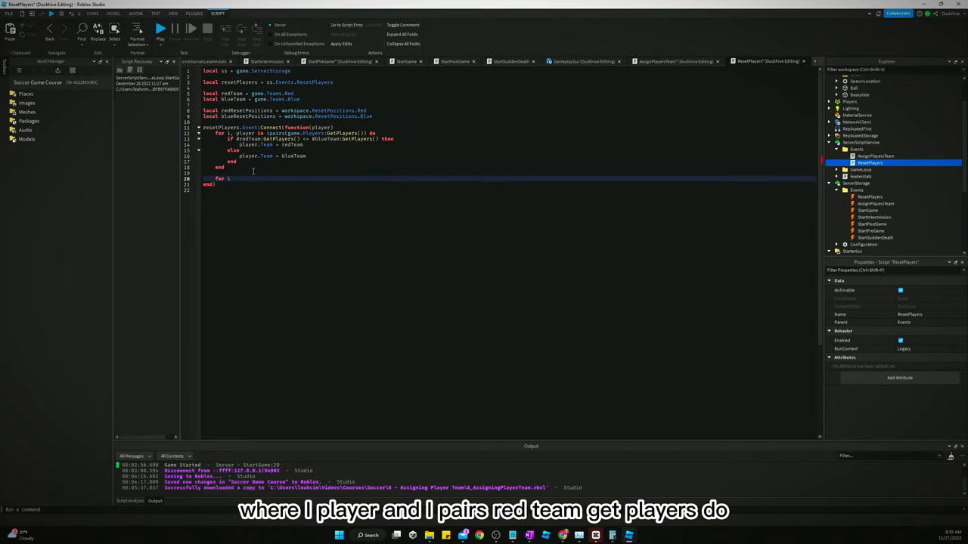
type("ipairs(")
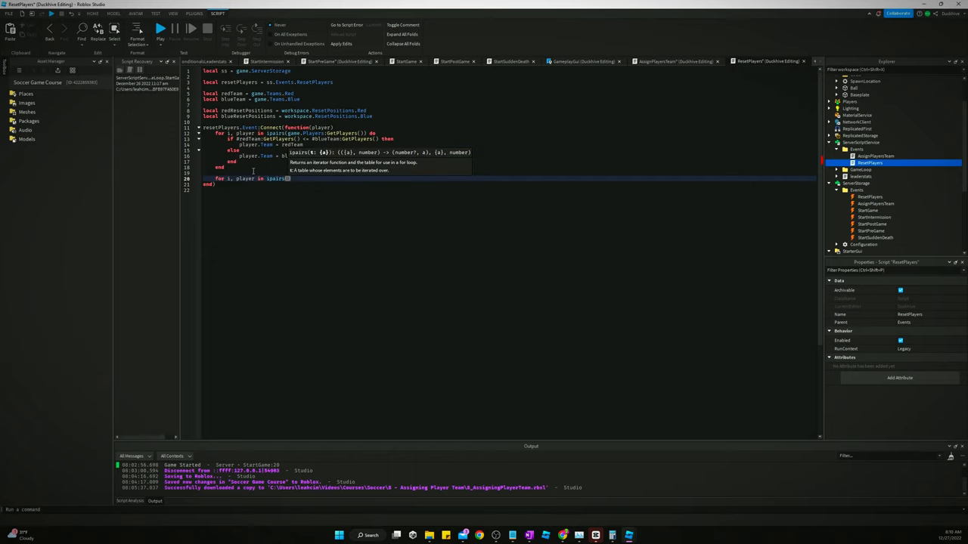
type("redTeam:GetPlayers()) do")
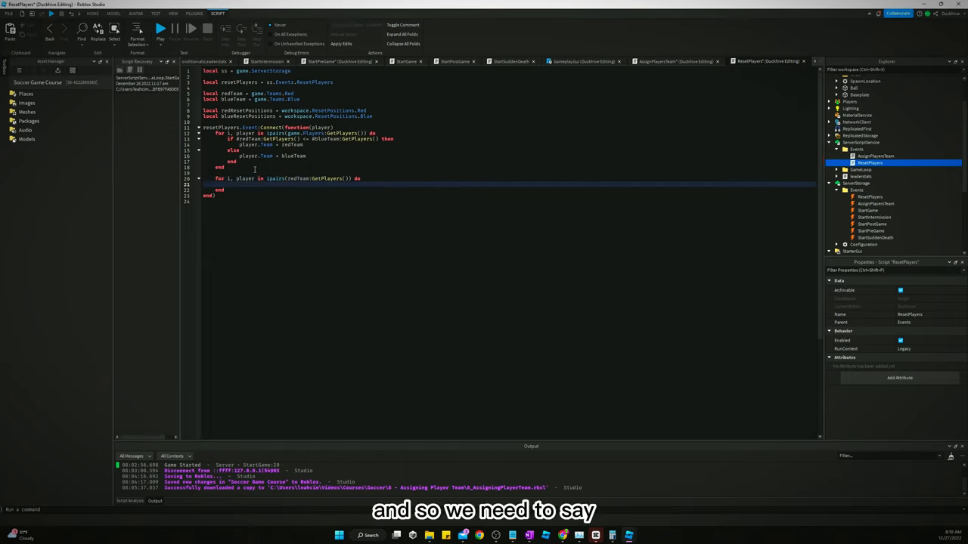
type("player.Character")
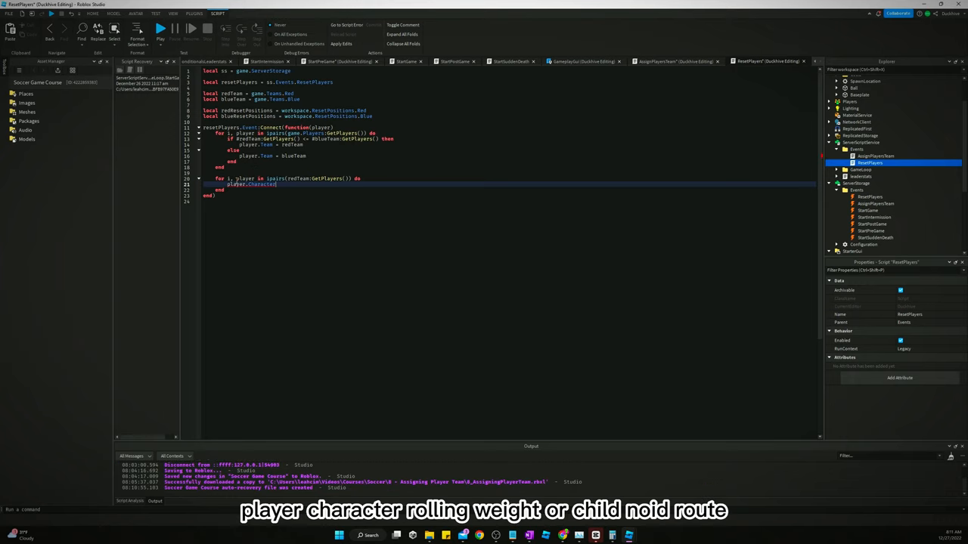
type("s")
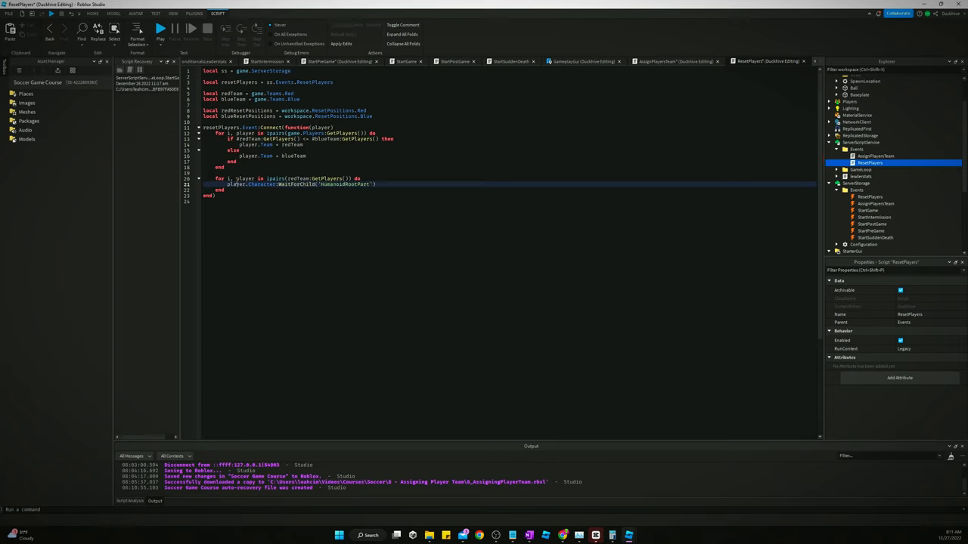
type(".CFrame")
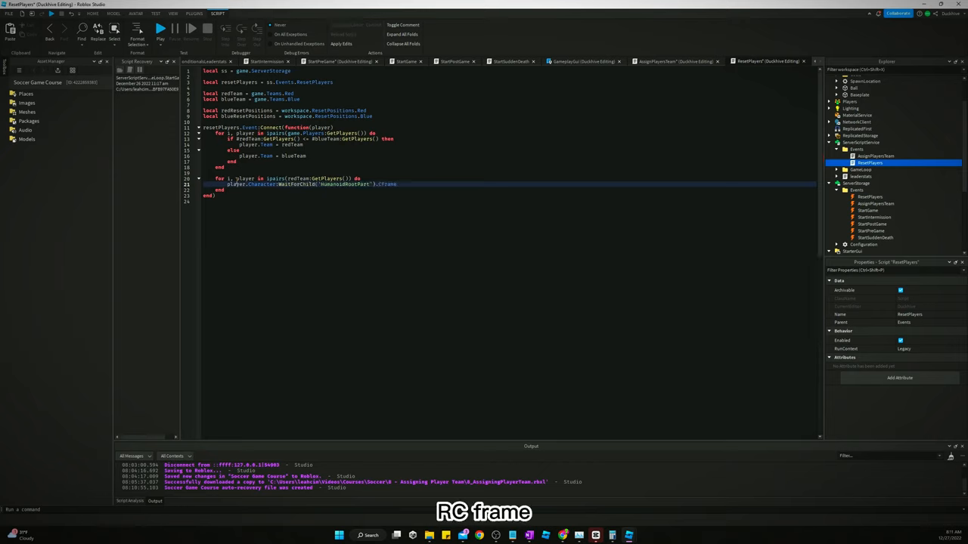
type("redr")
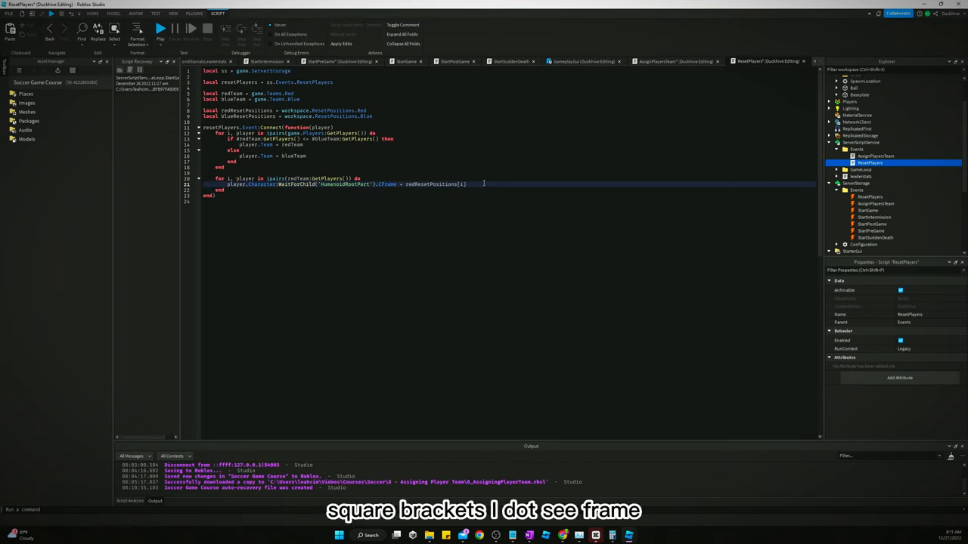
type("]")
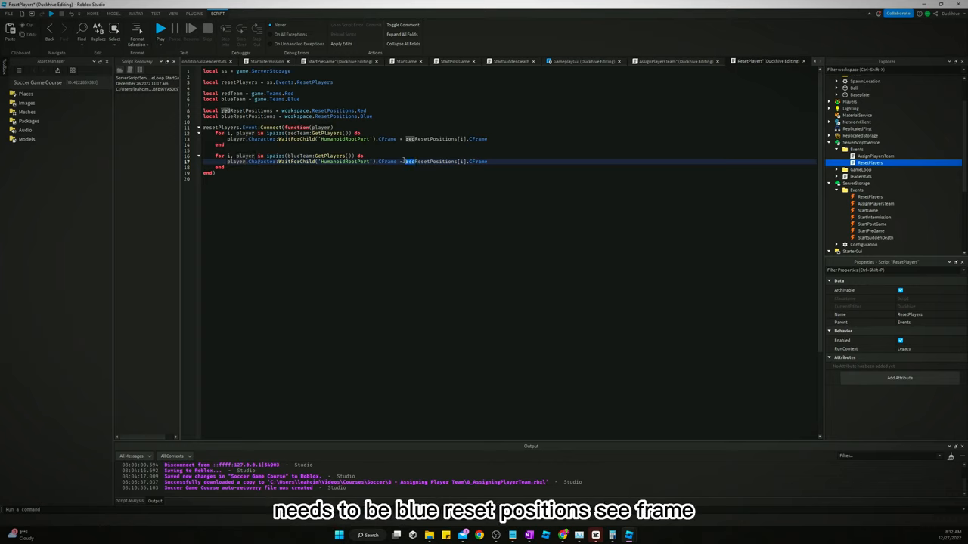
type("blue")
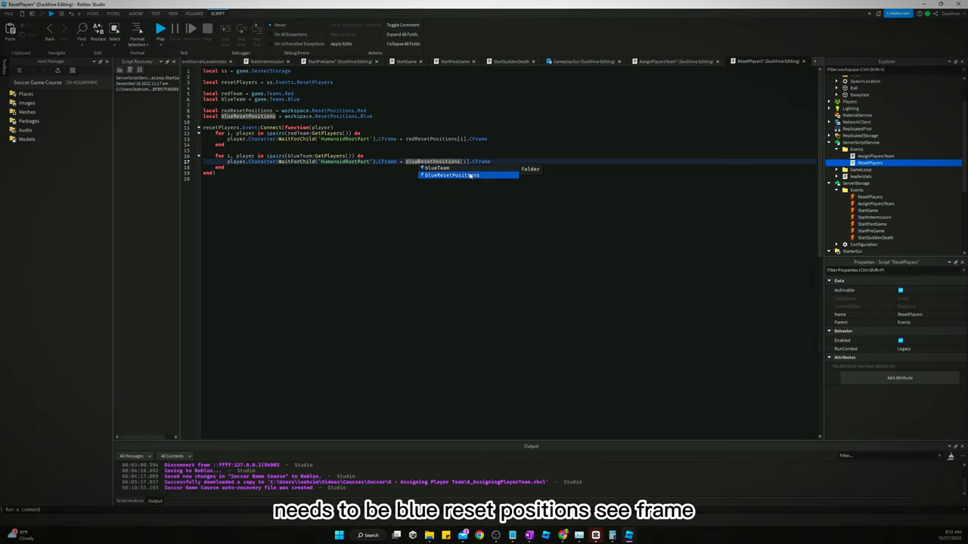
left_click(450, 175)
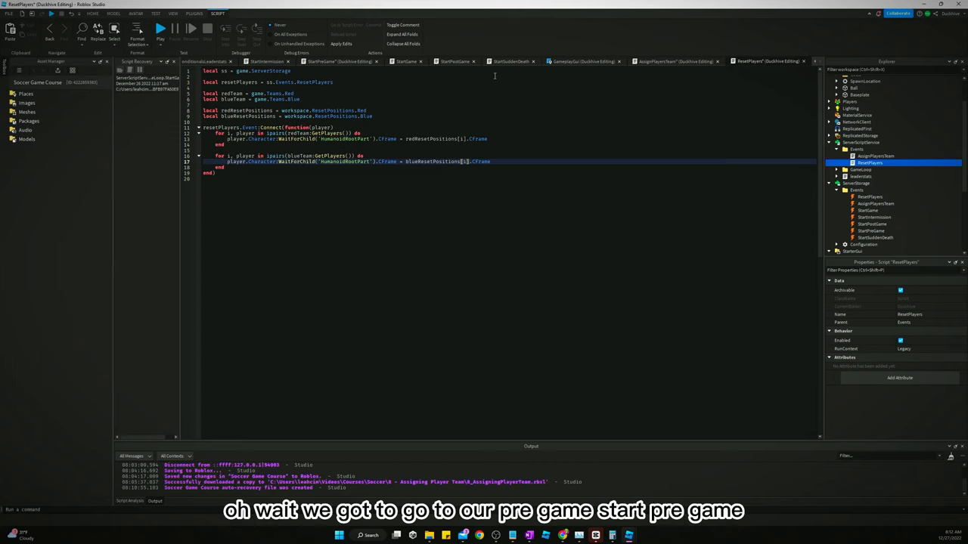
mouse_move(407, 62)
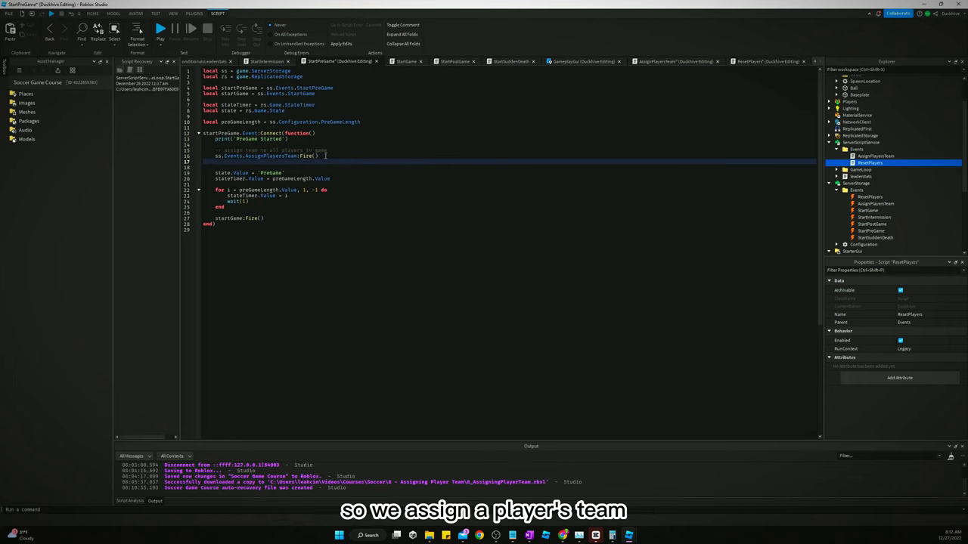
Add ss.Events.ResetPlayers:Fire() after AssignPlayersTeam:Fire() in StartPreGame and start a playtest
type("ss.Events.ResetPlayers:Fire(")
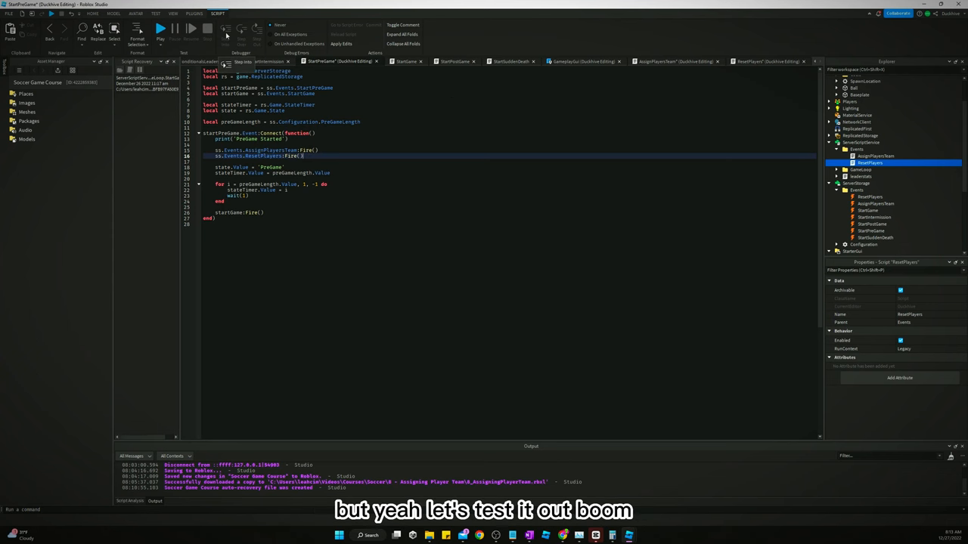
left_click(160, 28)
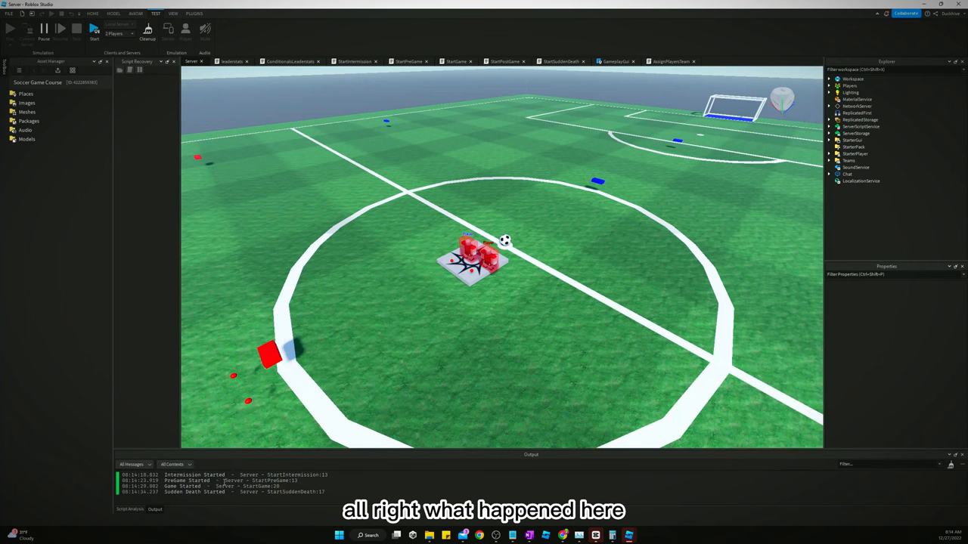
Check a test player's client view, then clean up the two-player test session
left_click(460, 61)
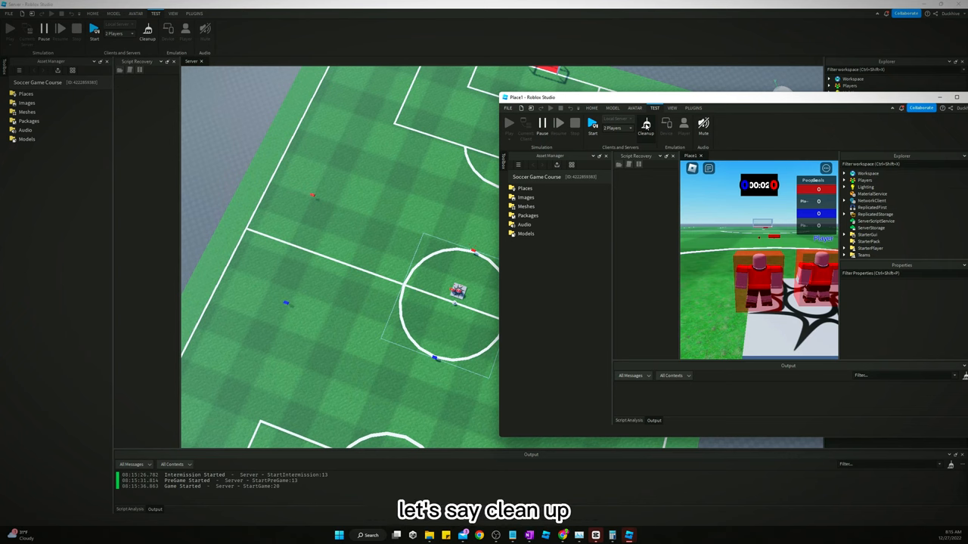
left_click(645, 128)
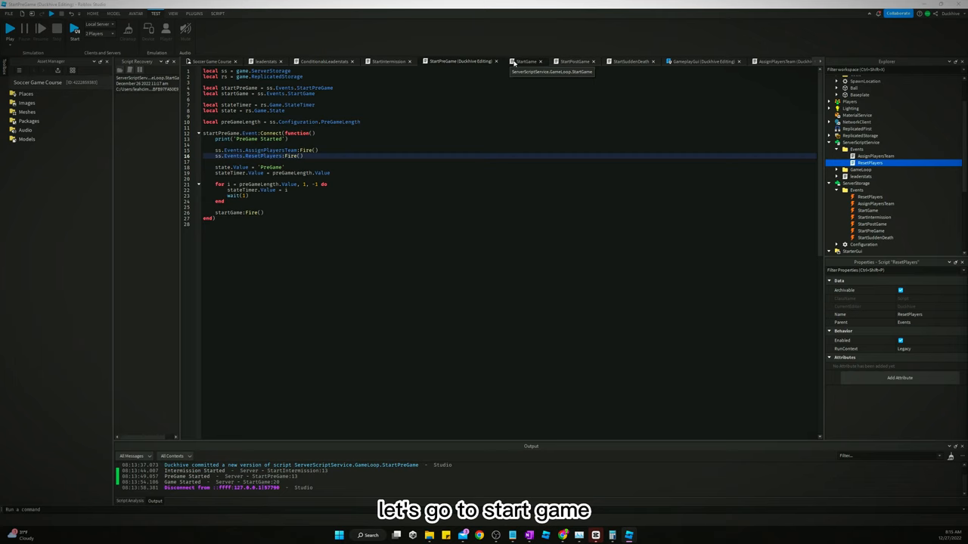
Insert wait(15) above startIntermission:Fire() in StartIntermission and close the disconnected test client
left_click(387, 61)
type("wait(")
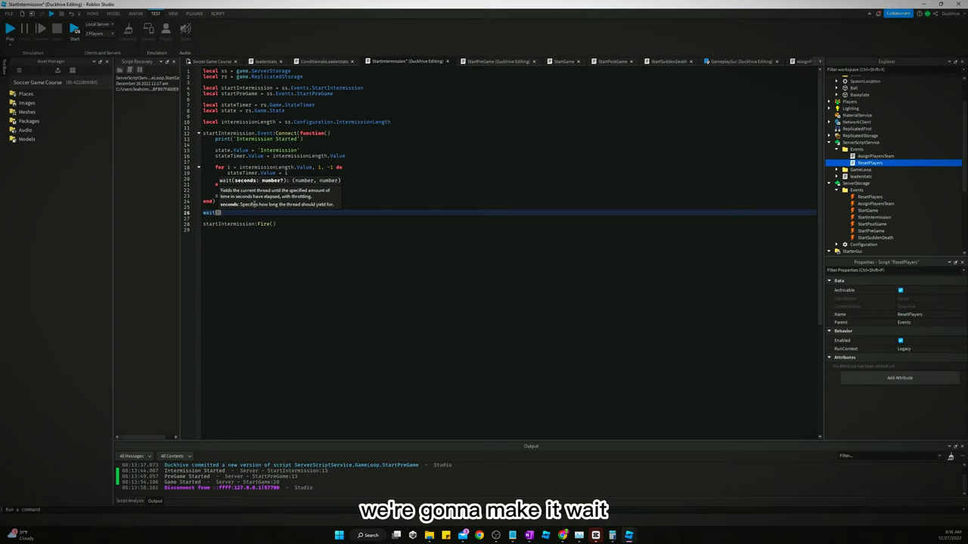
type("10")
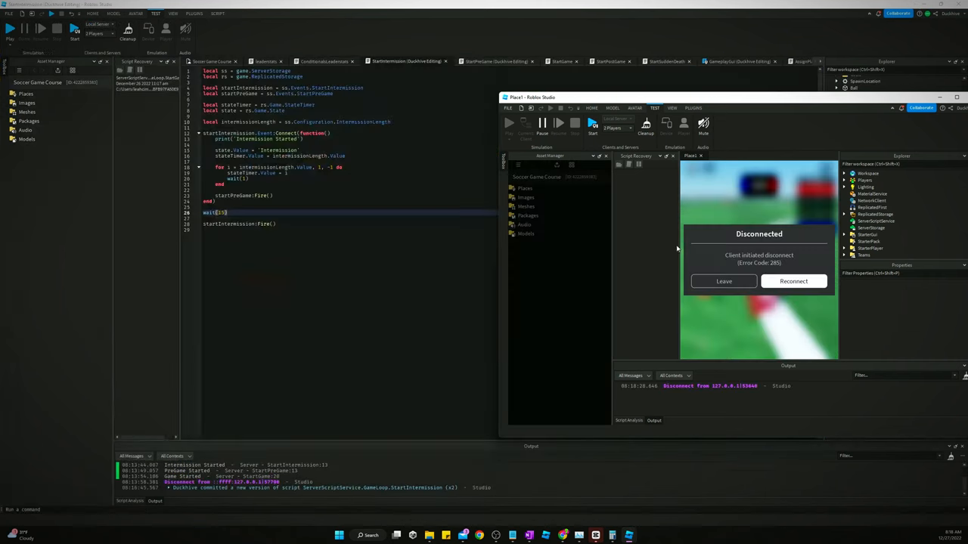
left_click(723, 281)
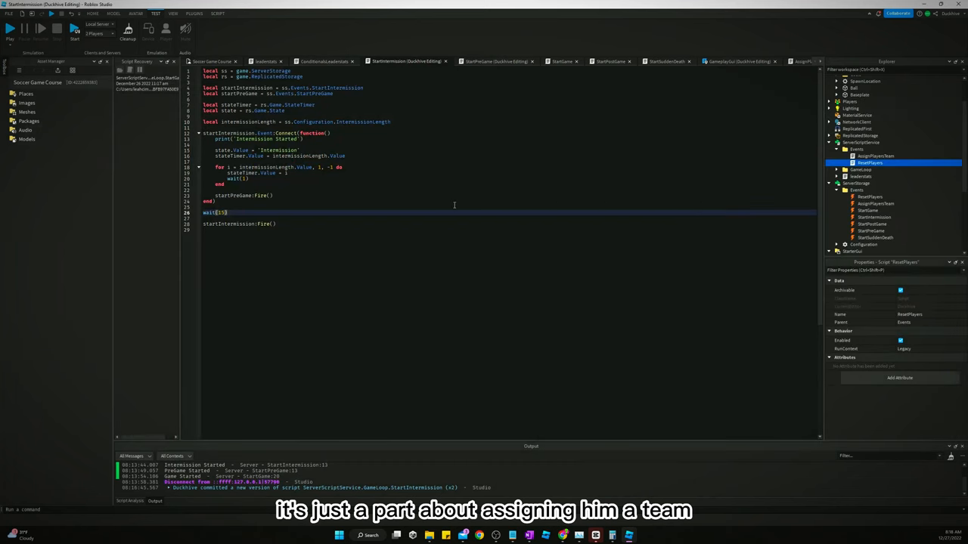
mouse_move(285, 209)
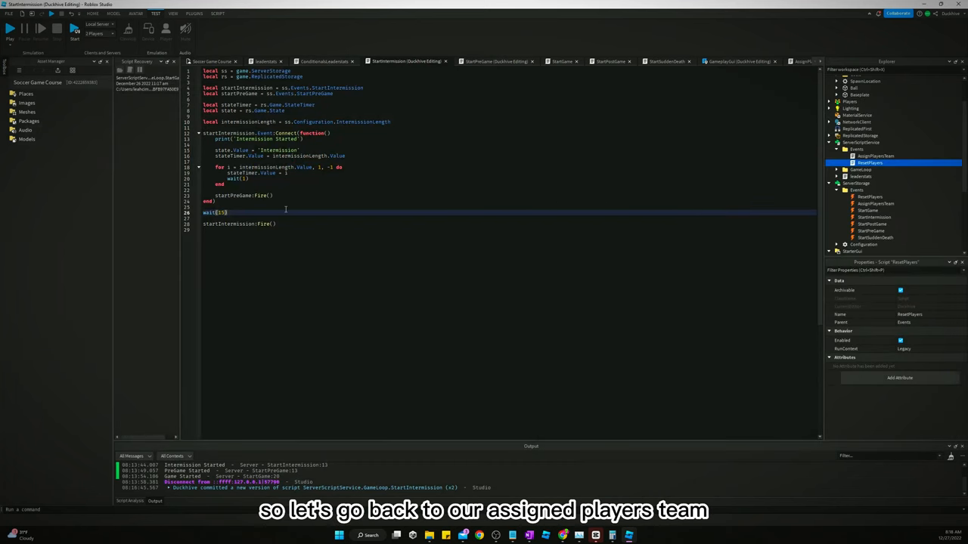
Reopen AssignPlayersTeam and uncheck AutoAssignable on the Blue and Red teams
left_click(877, 156)
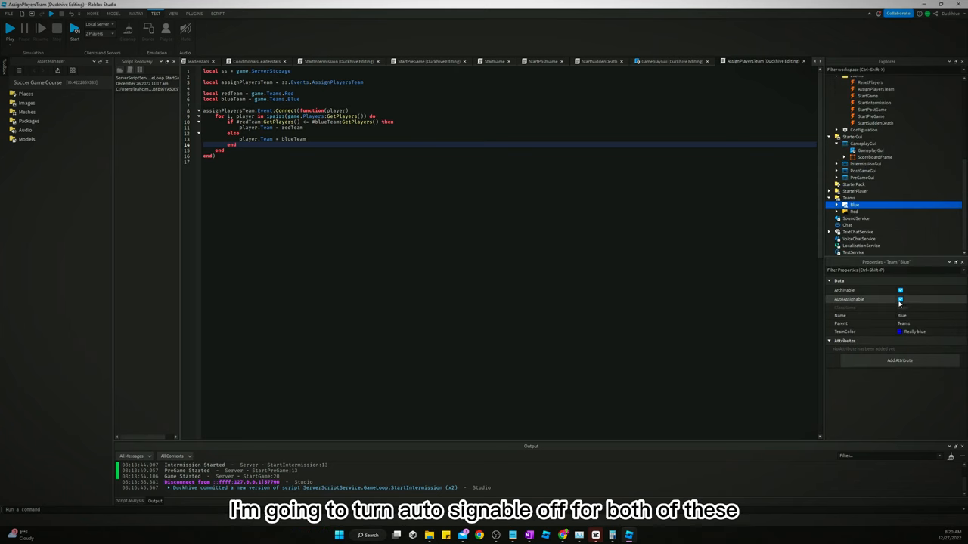
left_click(854, 212)
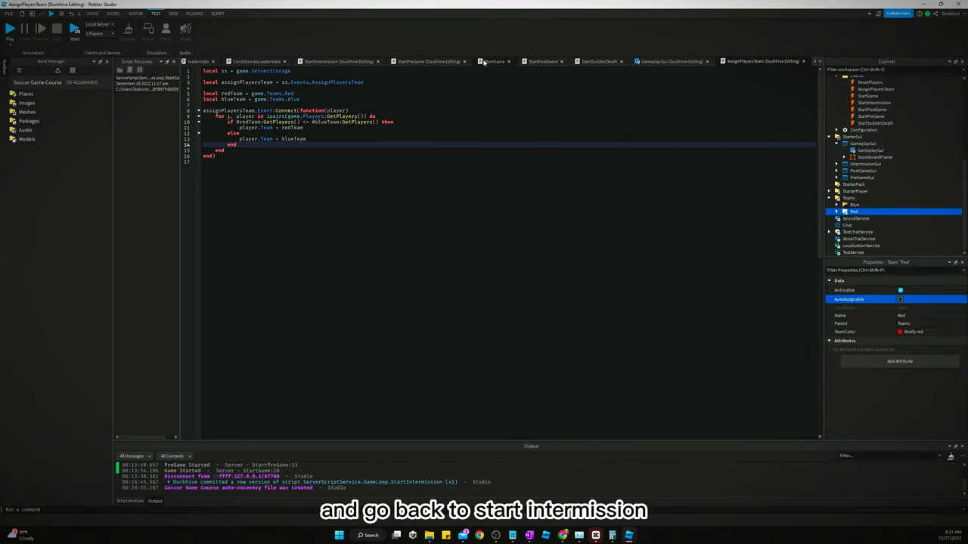
Change wait(15) to wait(5) in StartIntermission and apply the edits
left_click(338, 61)
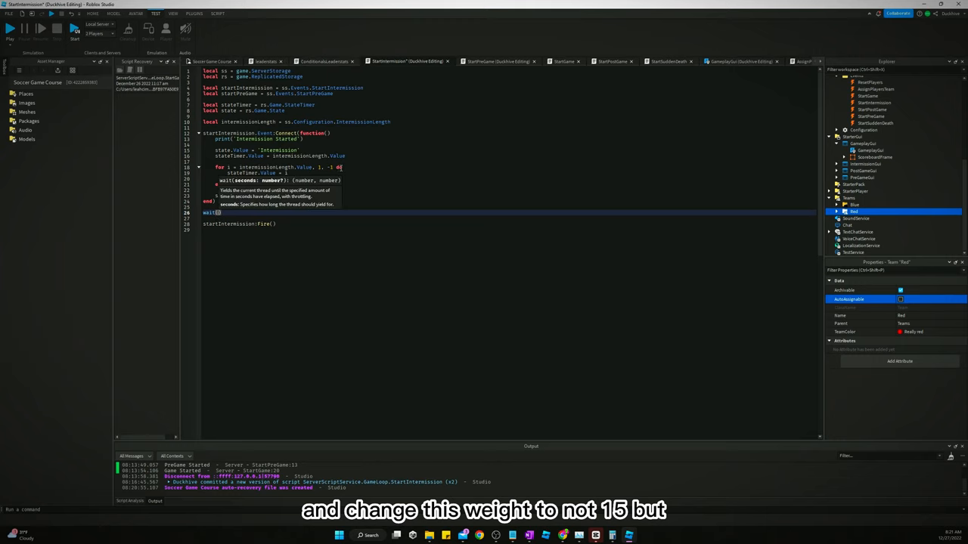
right_click(408, 61)
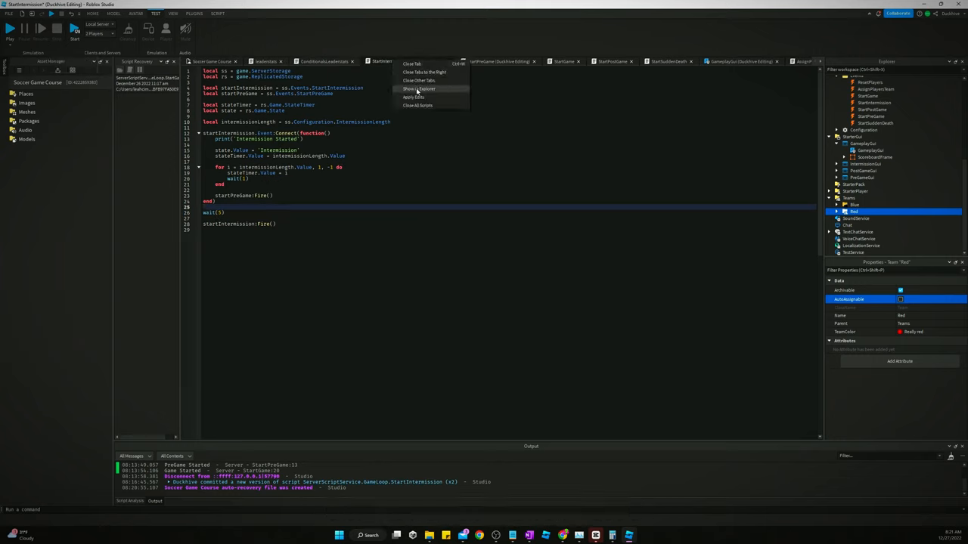
left_click(414, 97)
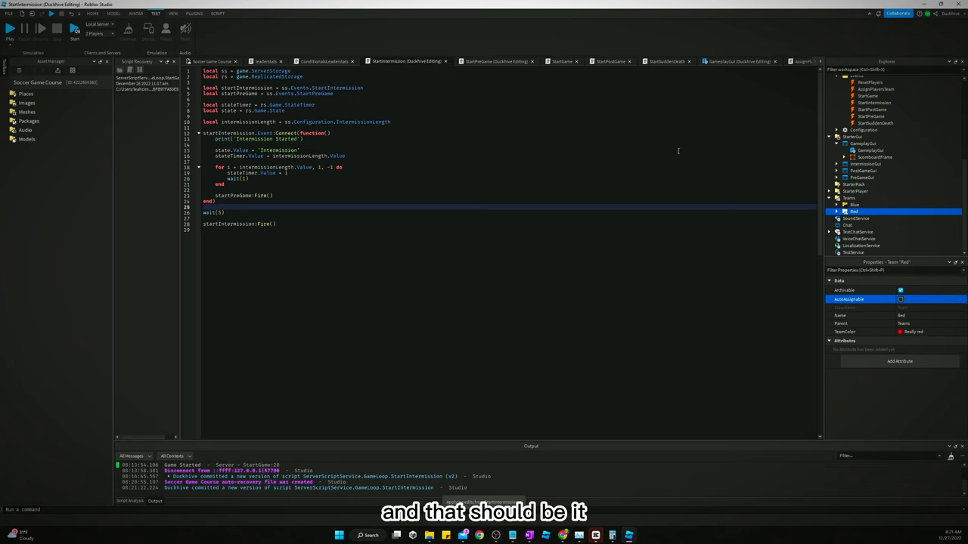